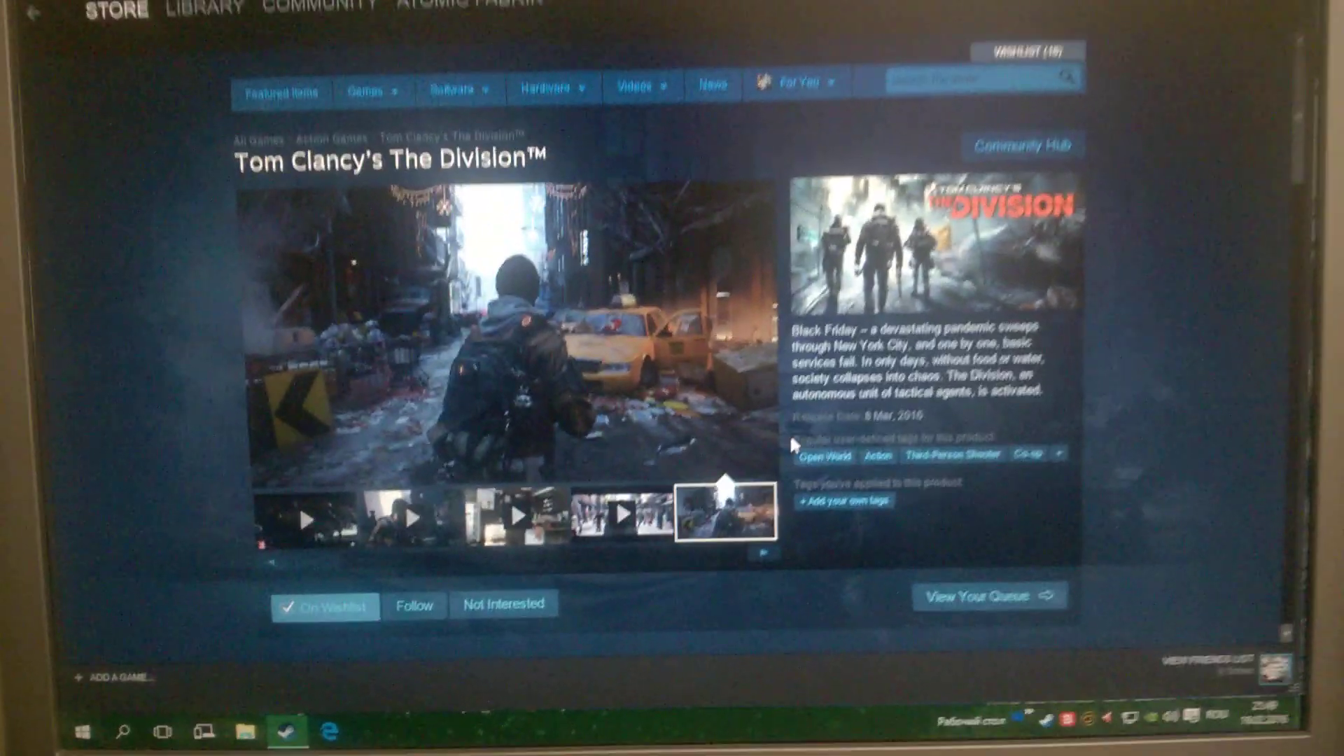
Browse File Explorer to Documents > My games > Tom Clancy's The Division.
scroll("down", 3)
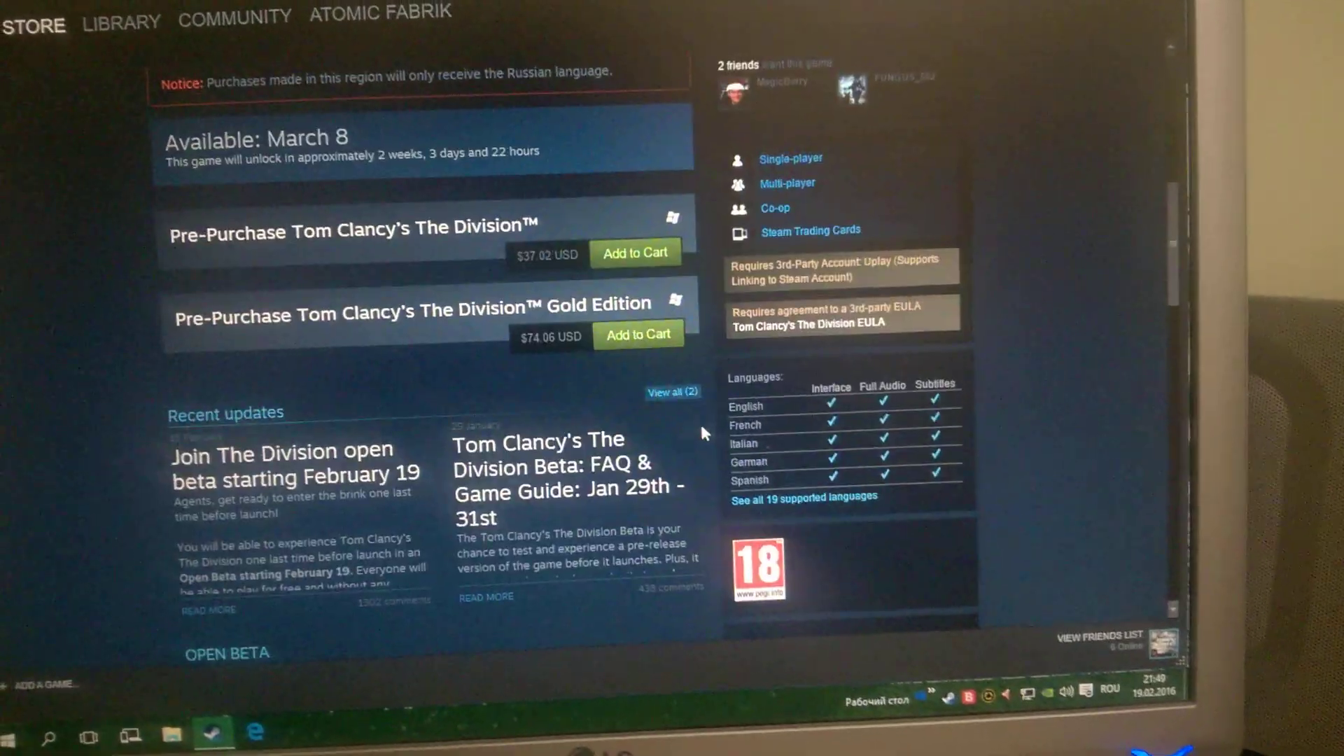
scroll("down", 3)
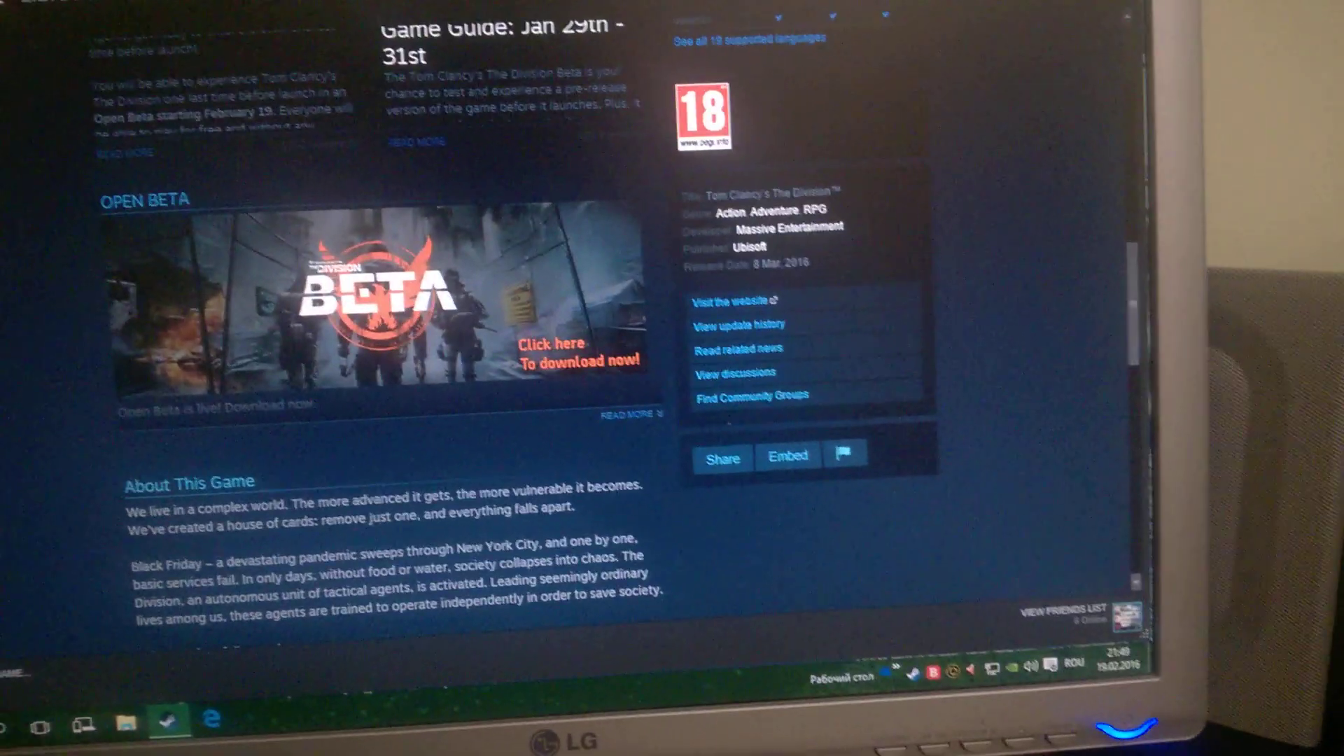
left_click(127, 724)
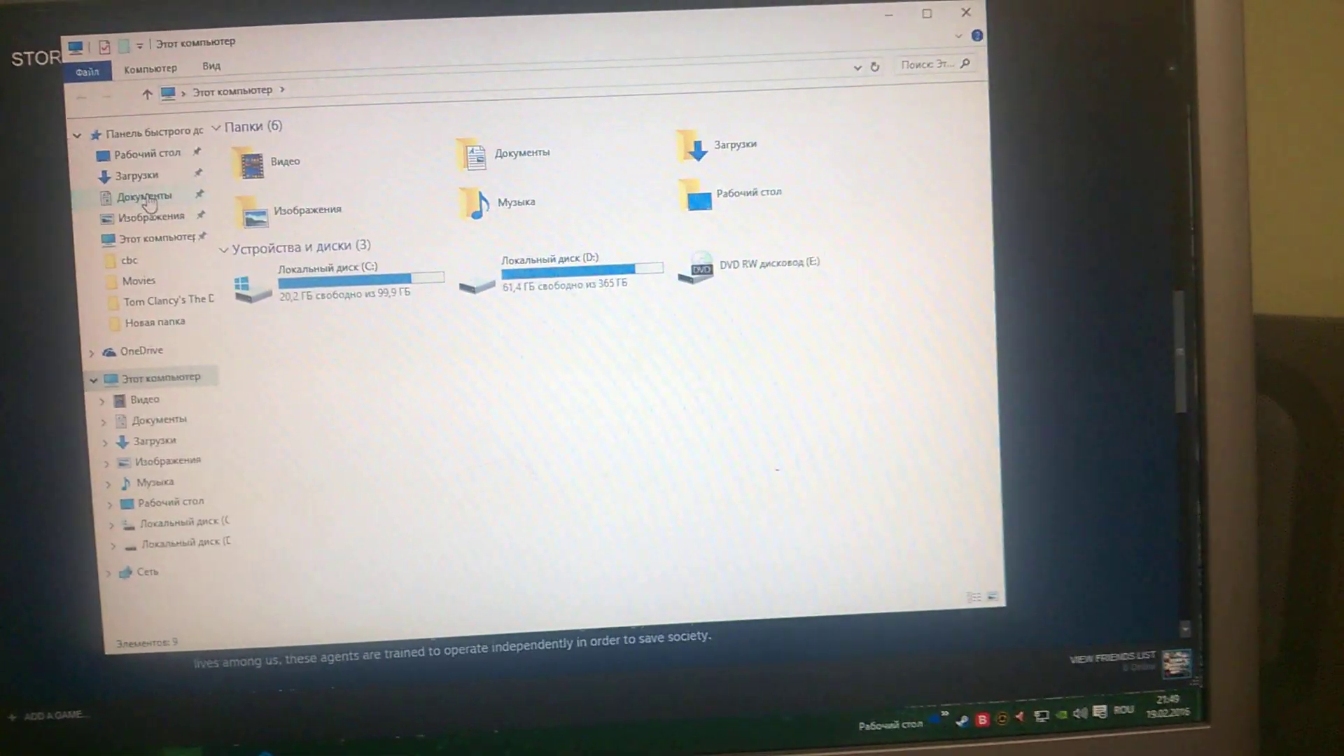
double_click(156, 196)
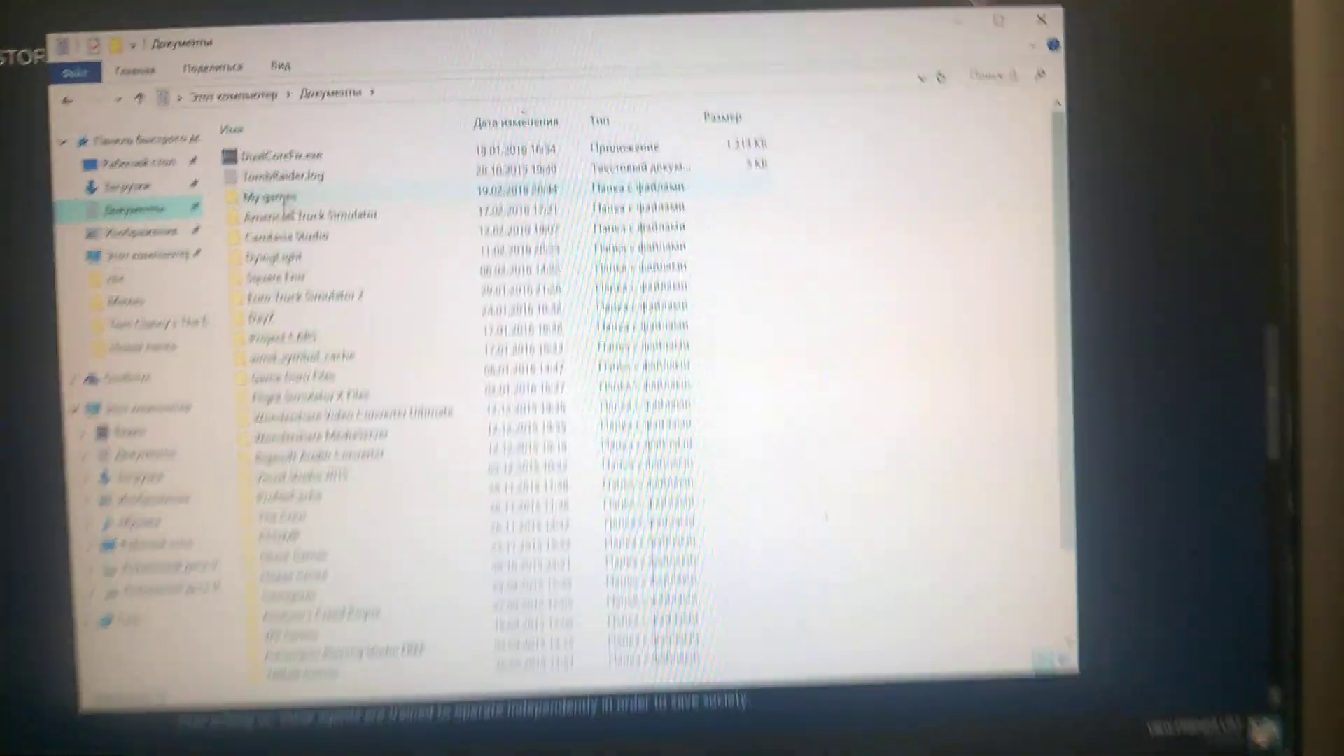
double_click(275, 196)
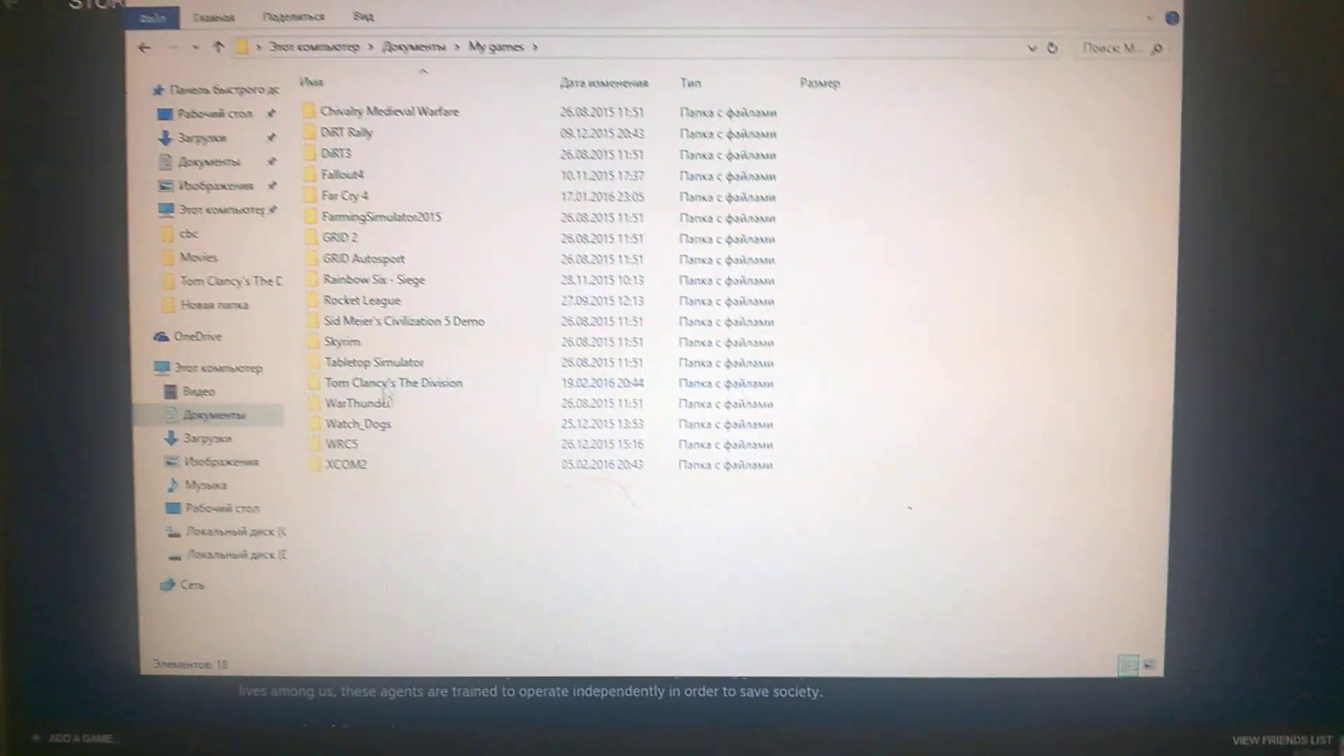
double_click(392, 384)
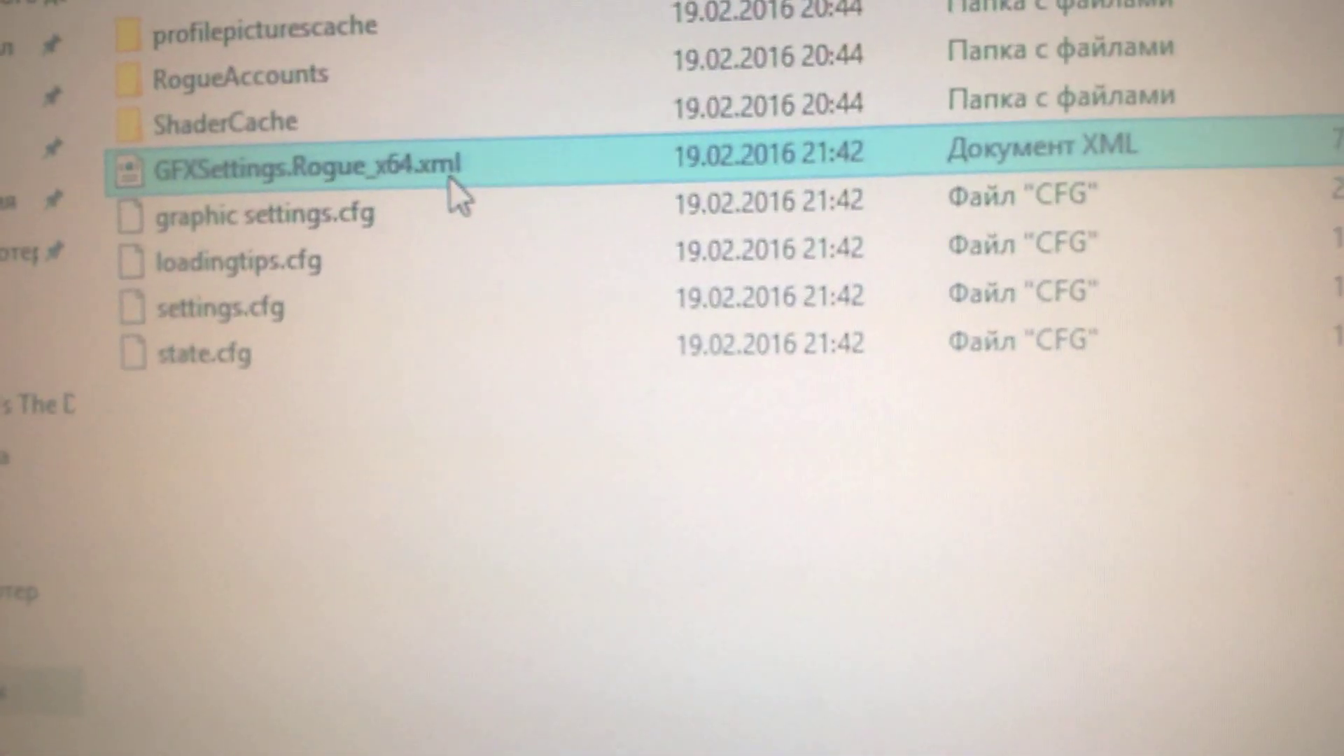
Open GFXSettings.Rogue_x64.xml with WordPad from its context menu.
right_click(292, 189)
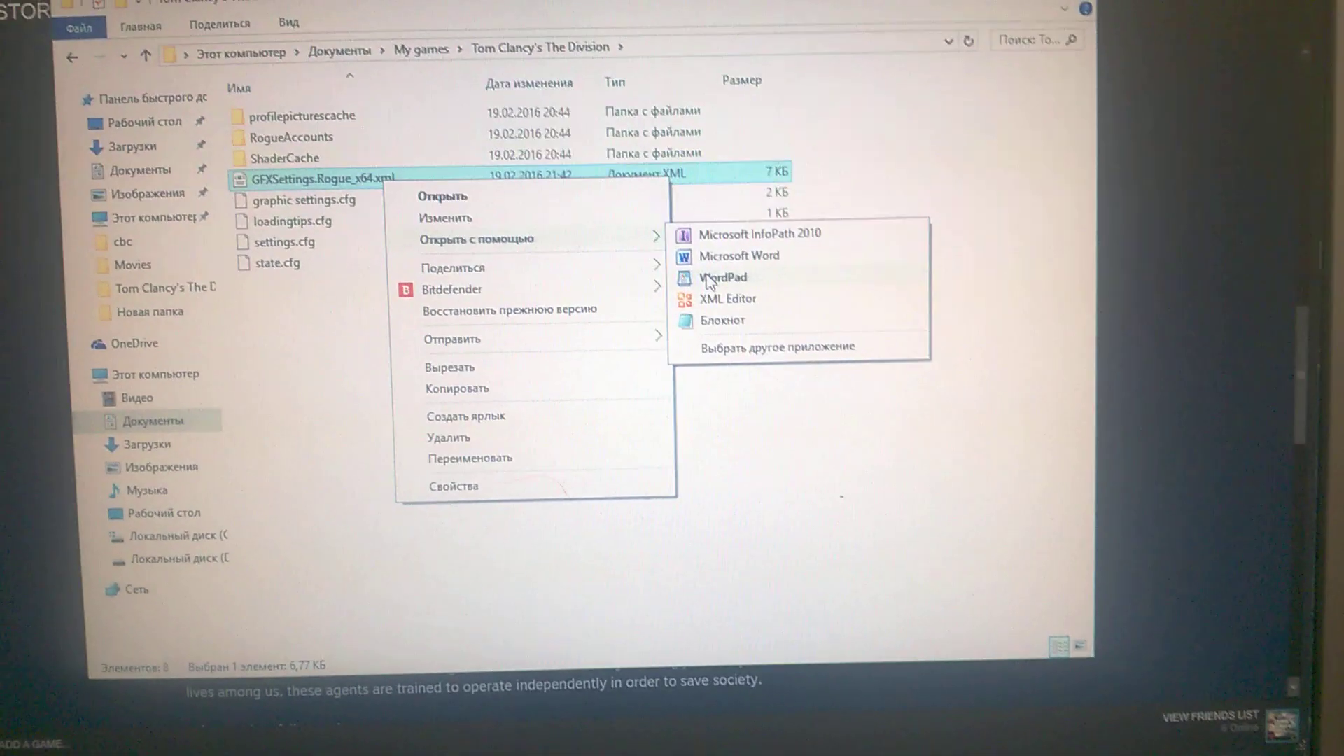
left_click(723, 277)
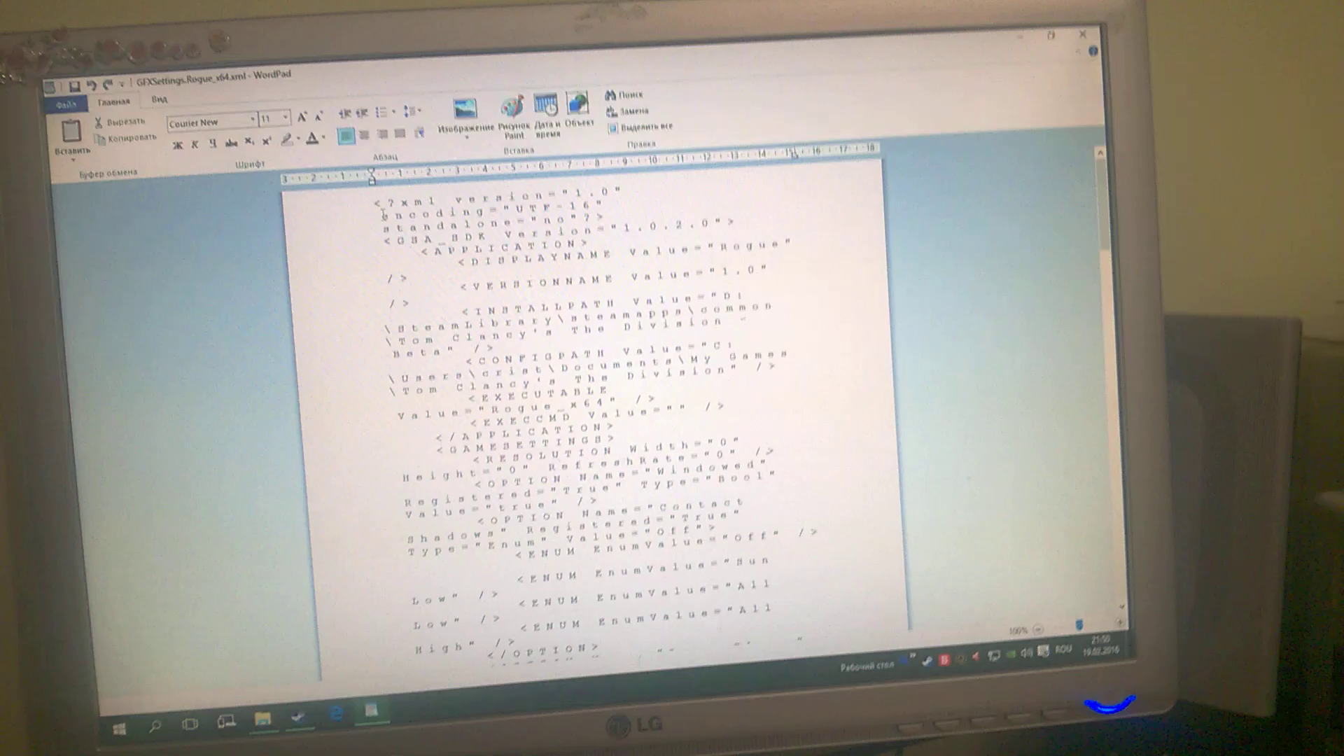
Switch the settings text to a more readable font from the Font list.
left_click(370, 141)
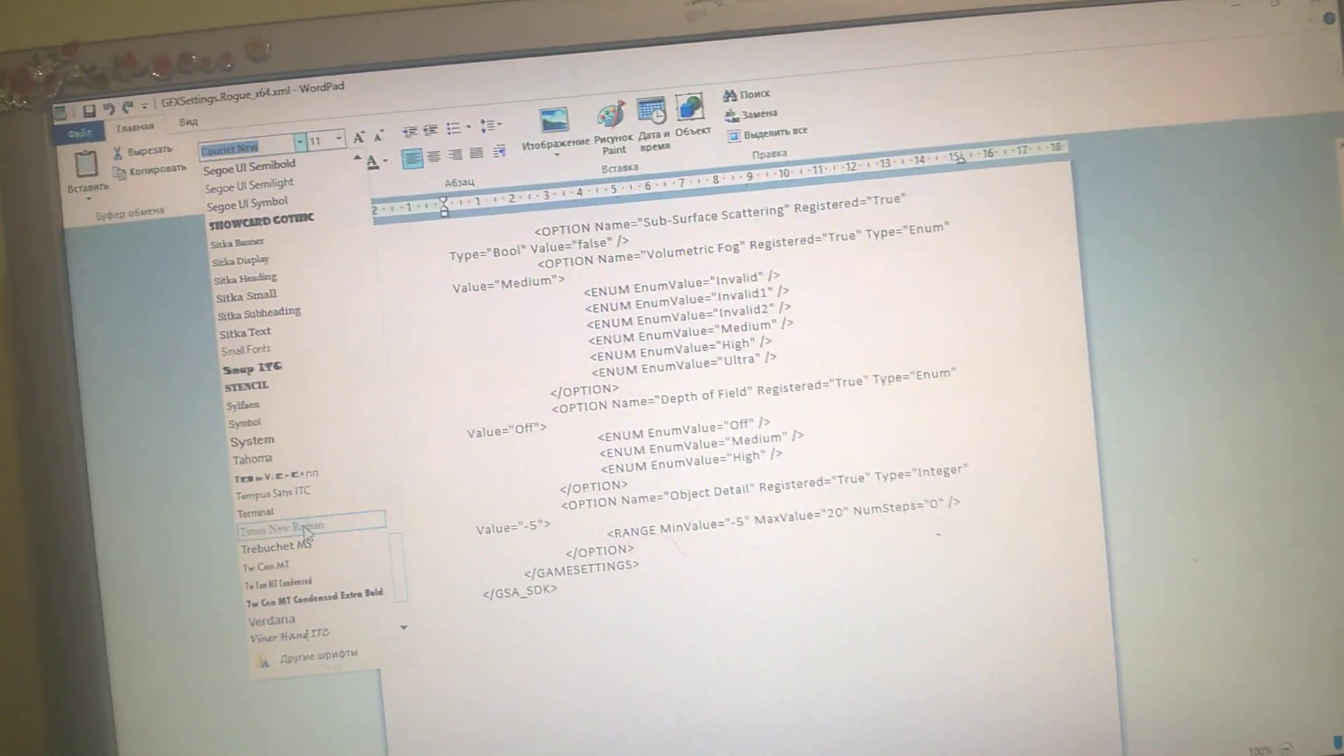
left_click(274, 525)
type("L")
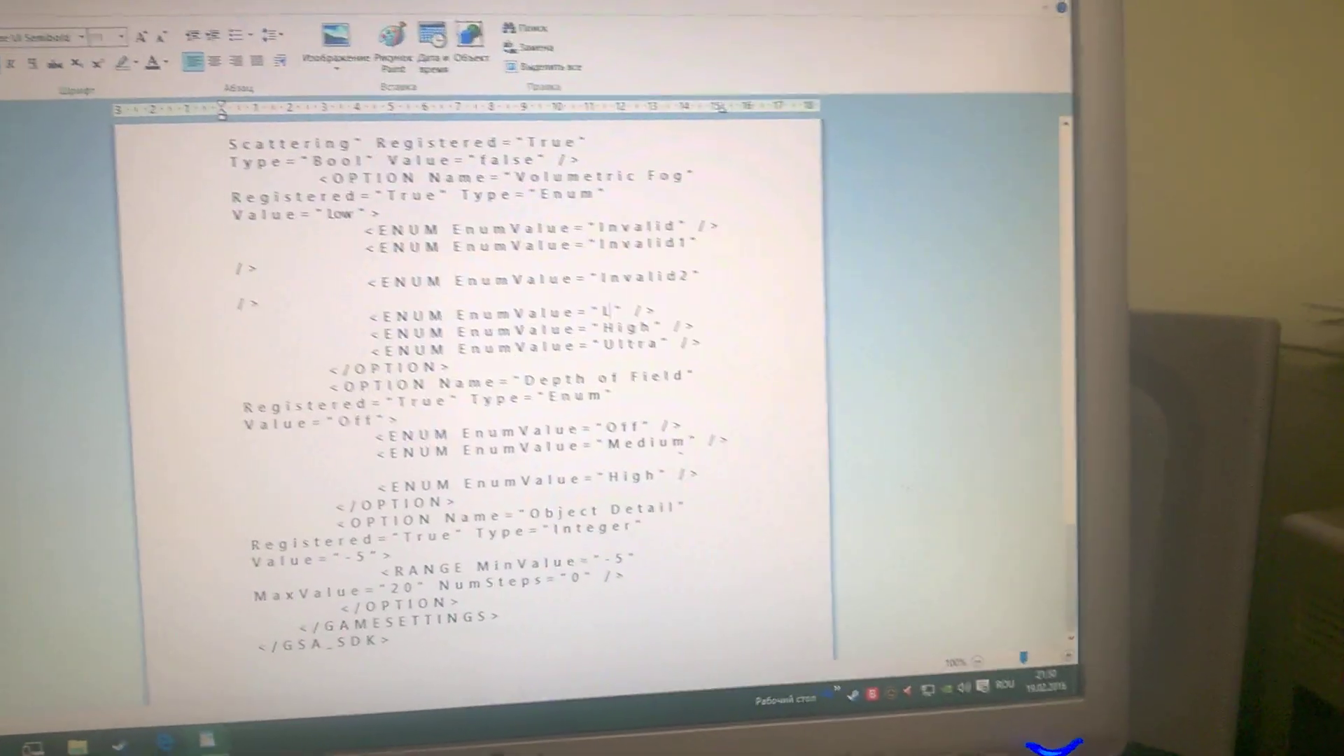
type("ow")
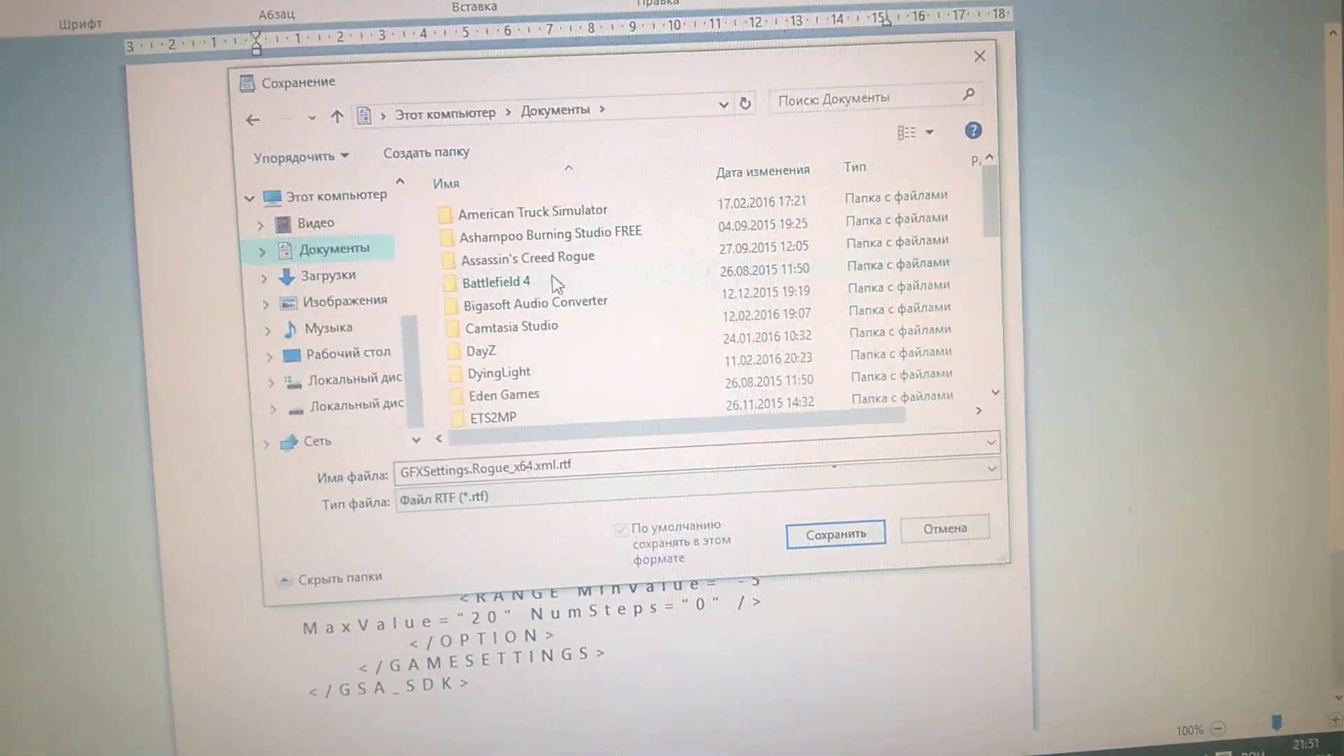
Save the file as GFXSettings.Rogue_x64.xml.rtf in the Tom Clancy's The Division folder.
scroll("down", 3)
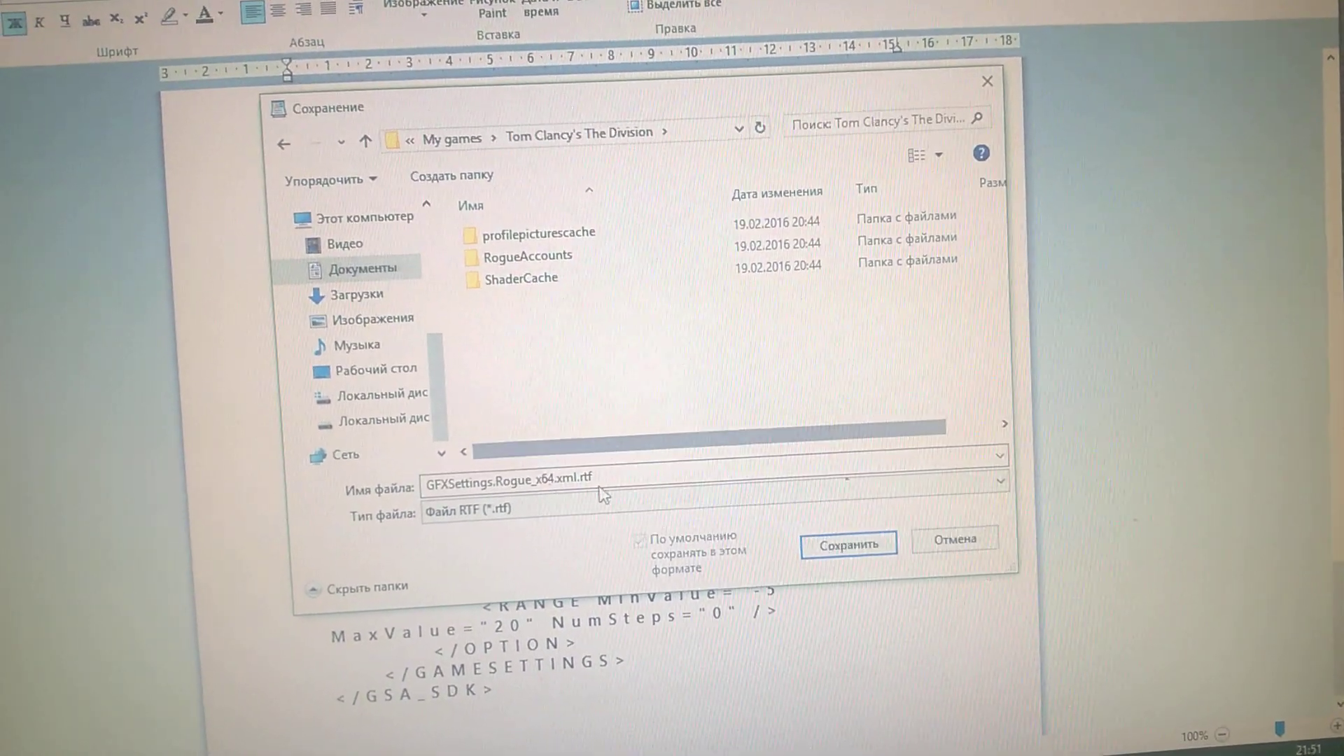
left_click(846, 543)
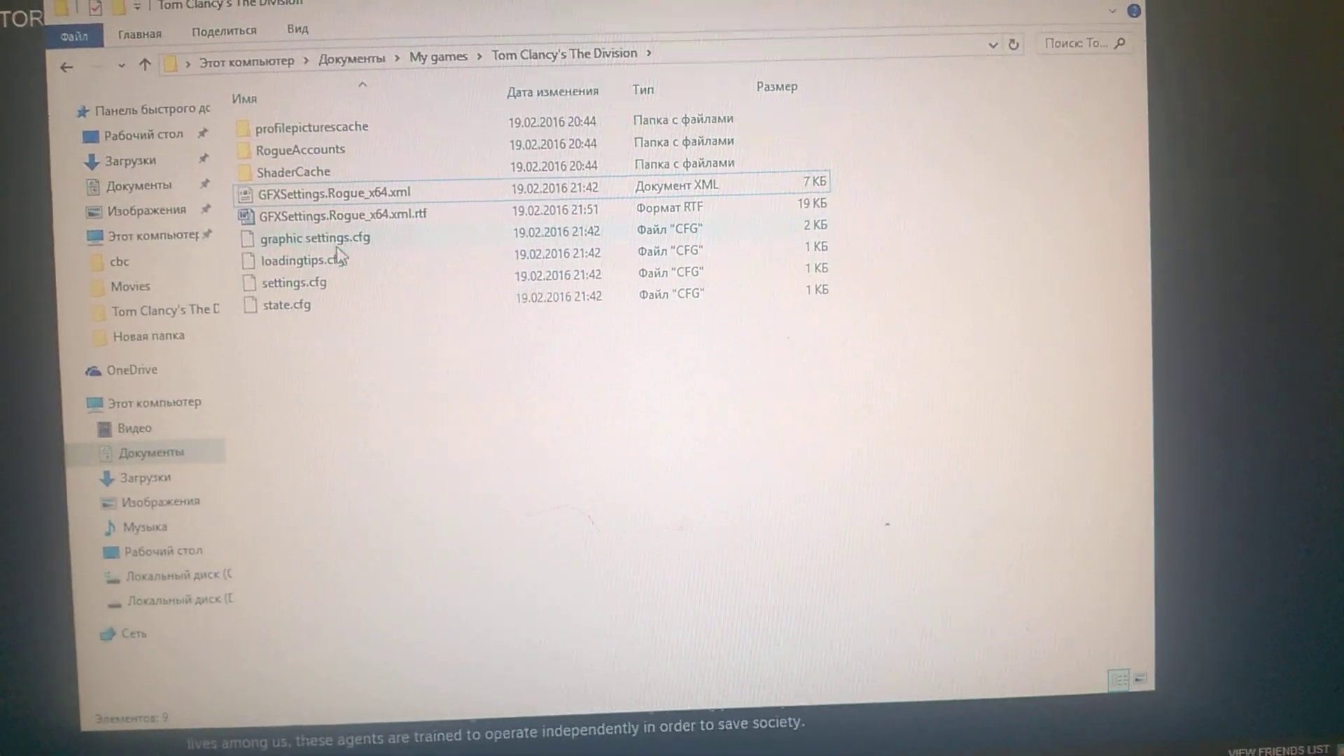
Open graphic settings.cfg with WordPad via Open with, confirming the app choice.
right_click(315, 238)
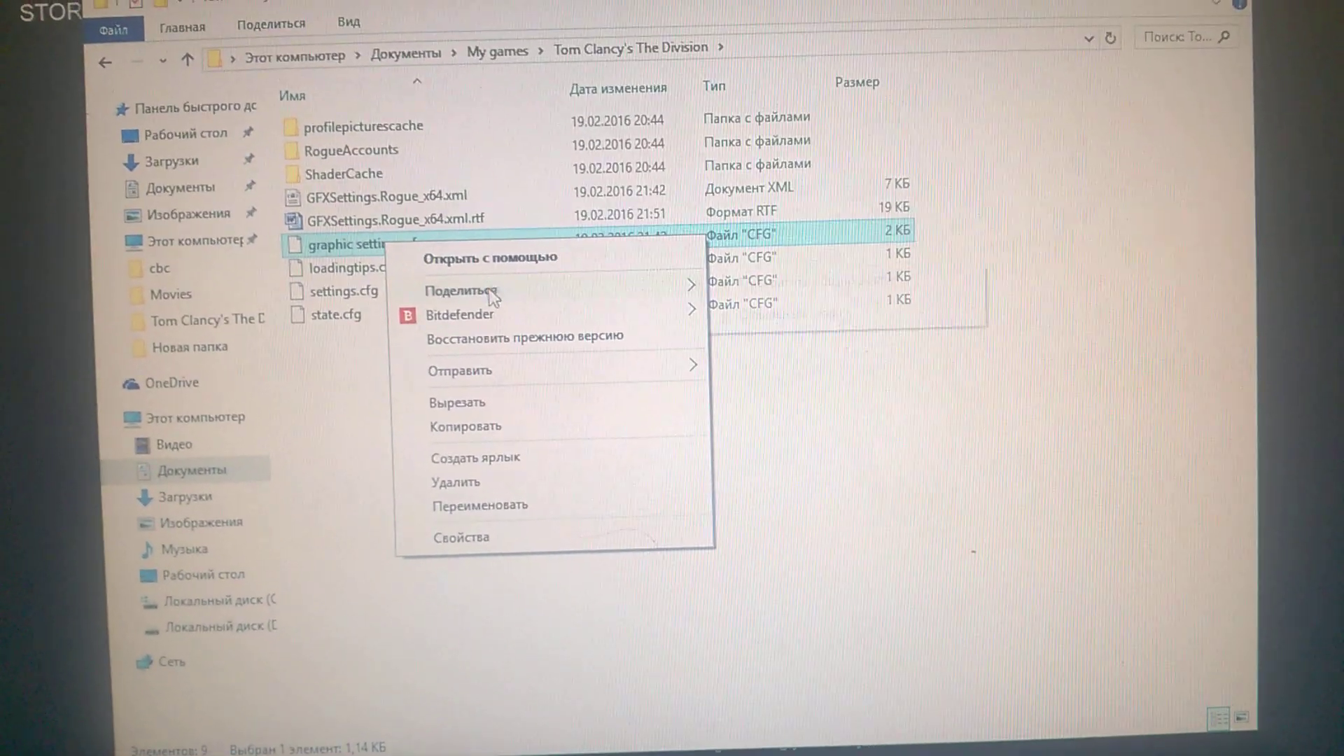
left_click(490, 258)
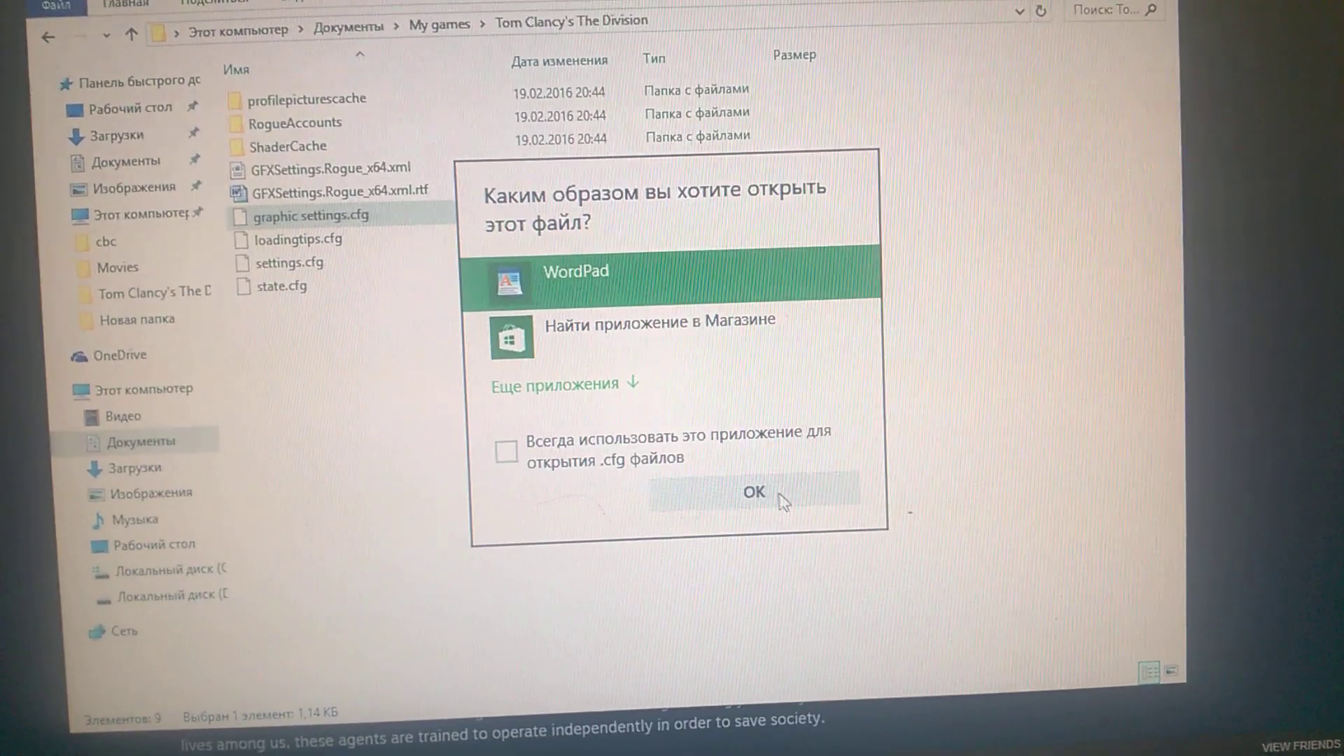
left_click(754, 491)
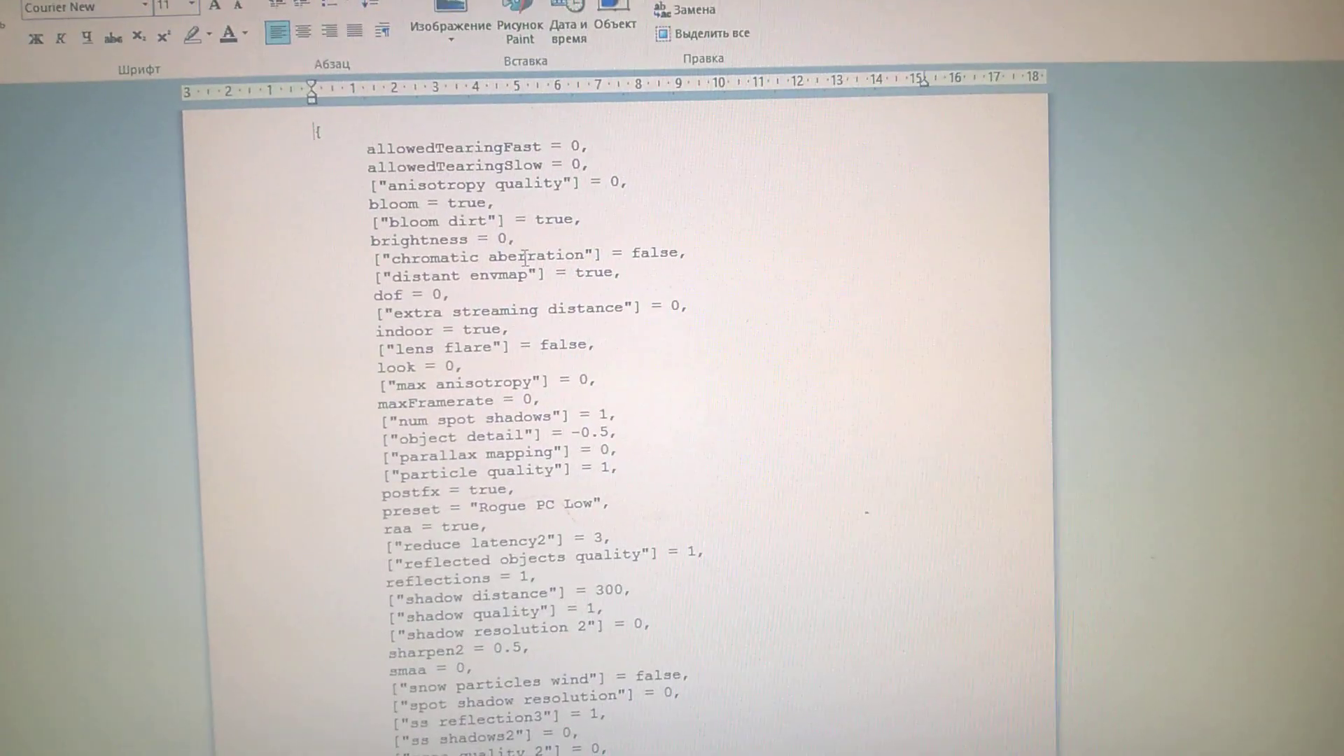
Scroll through graphic settings.cfg while lowering bloom, envmap and quality values.
scroll("down", 3)
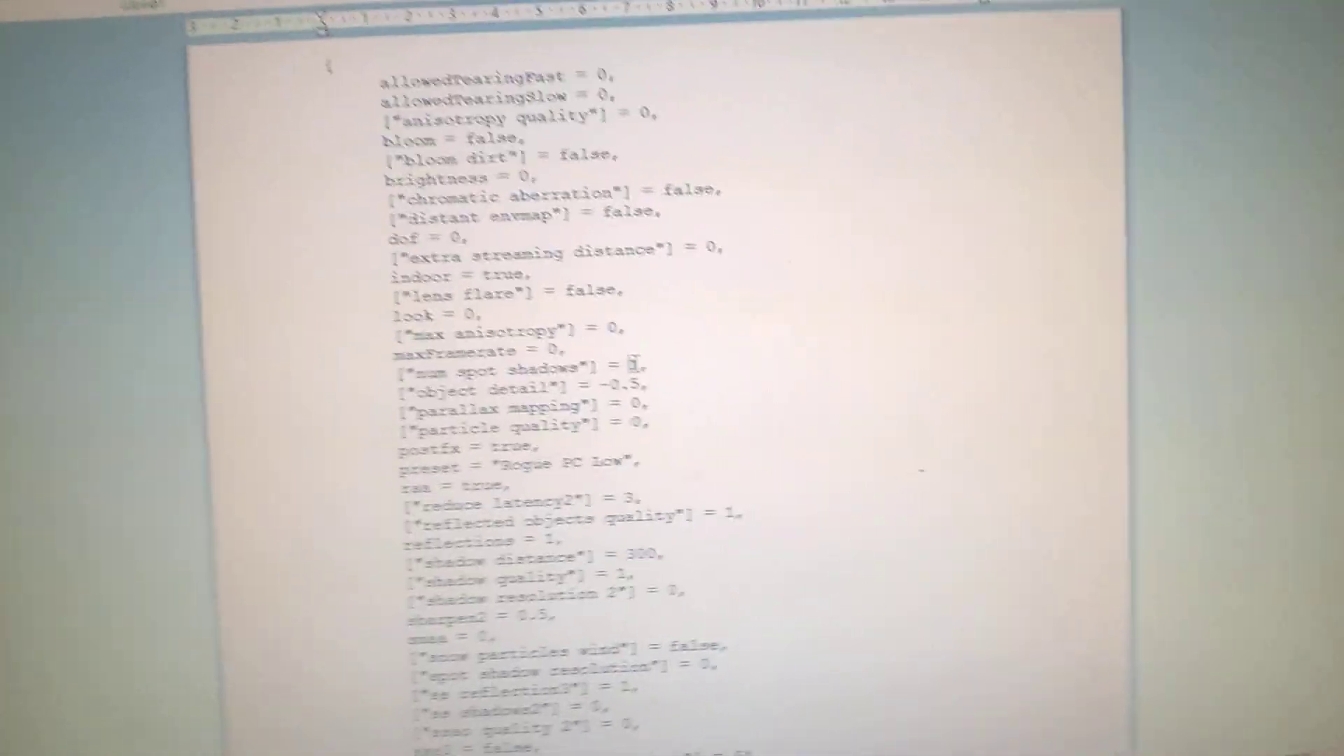
scroll("down", 3)
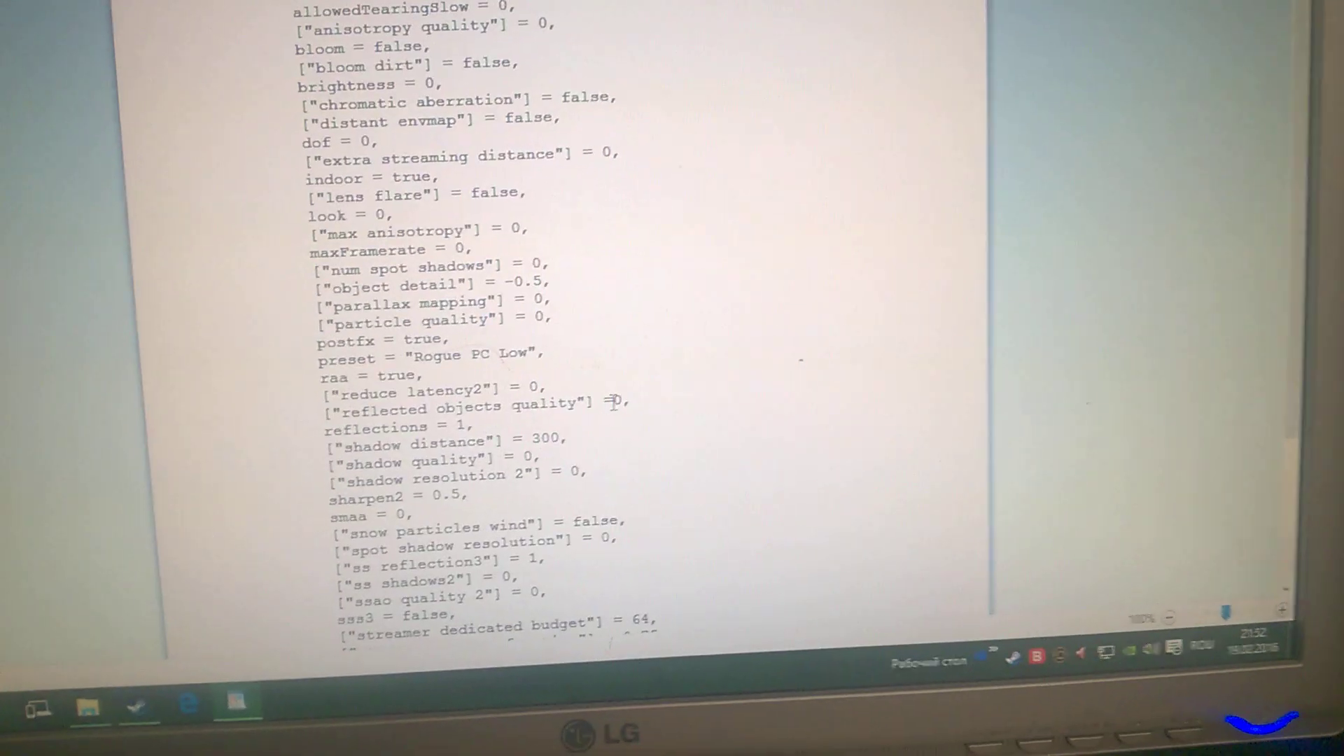
scroll("down", 3)
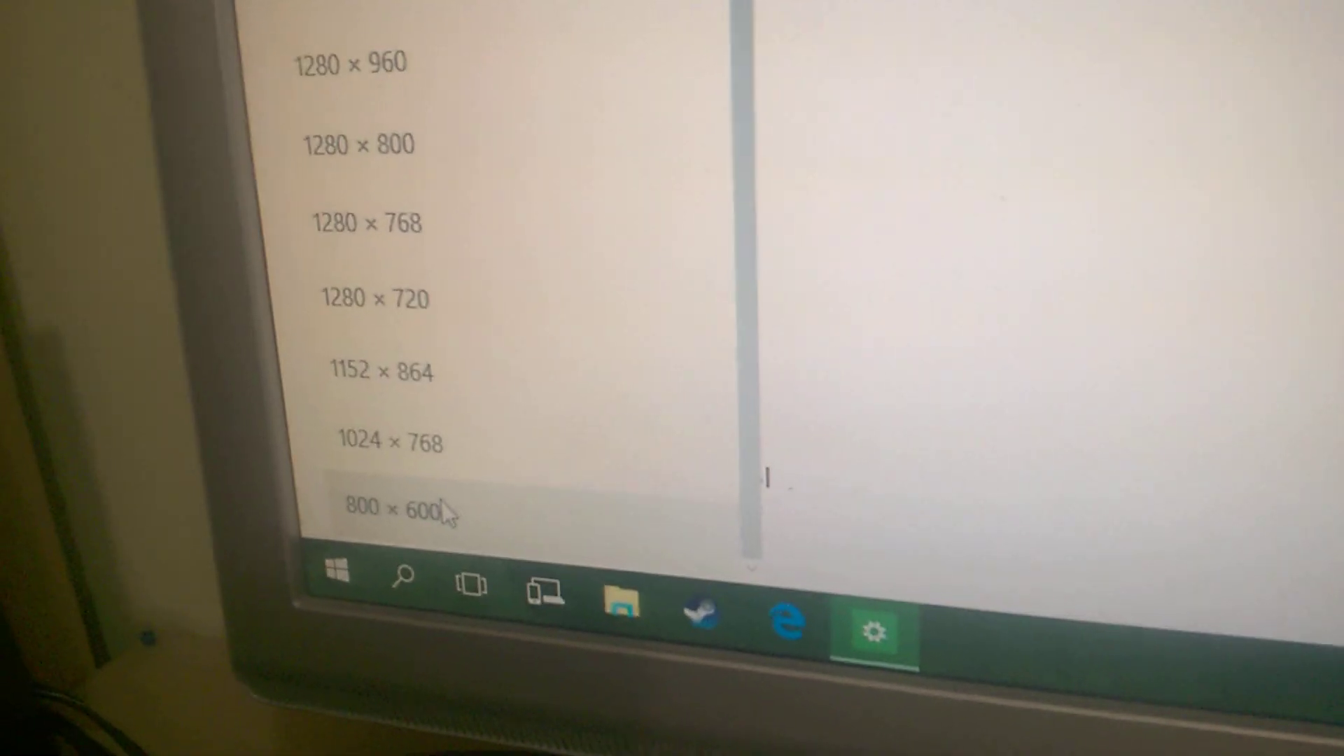
Set the display resolution to 800 × 600, apply it and keep the changes.
left_click(396, 506)
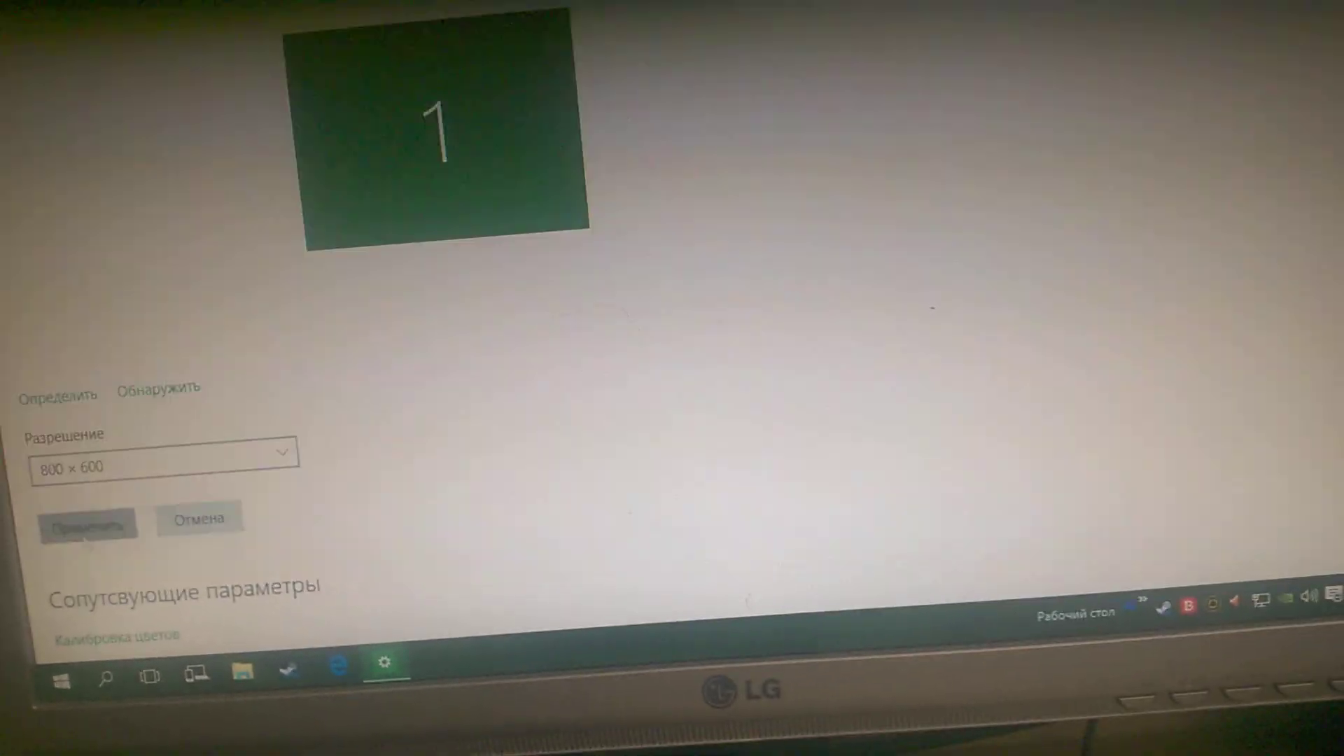
left_click(89, 524)
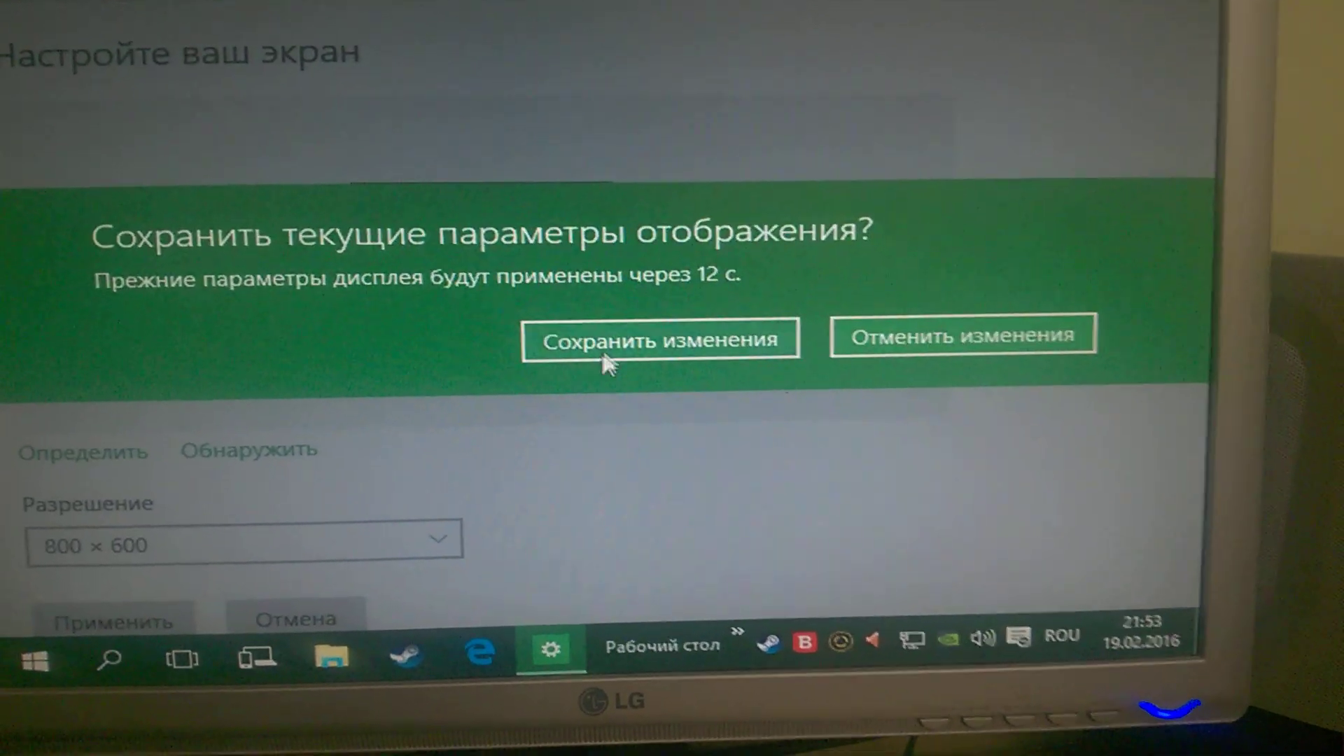
left_click(659, 336)
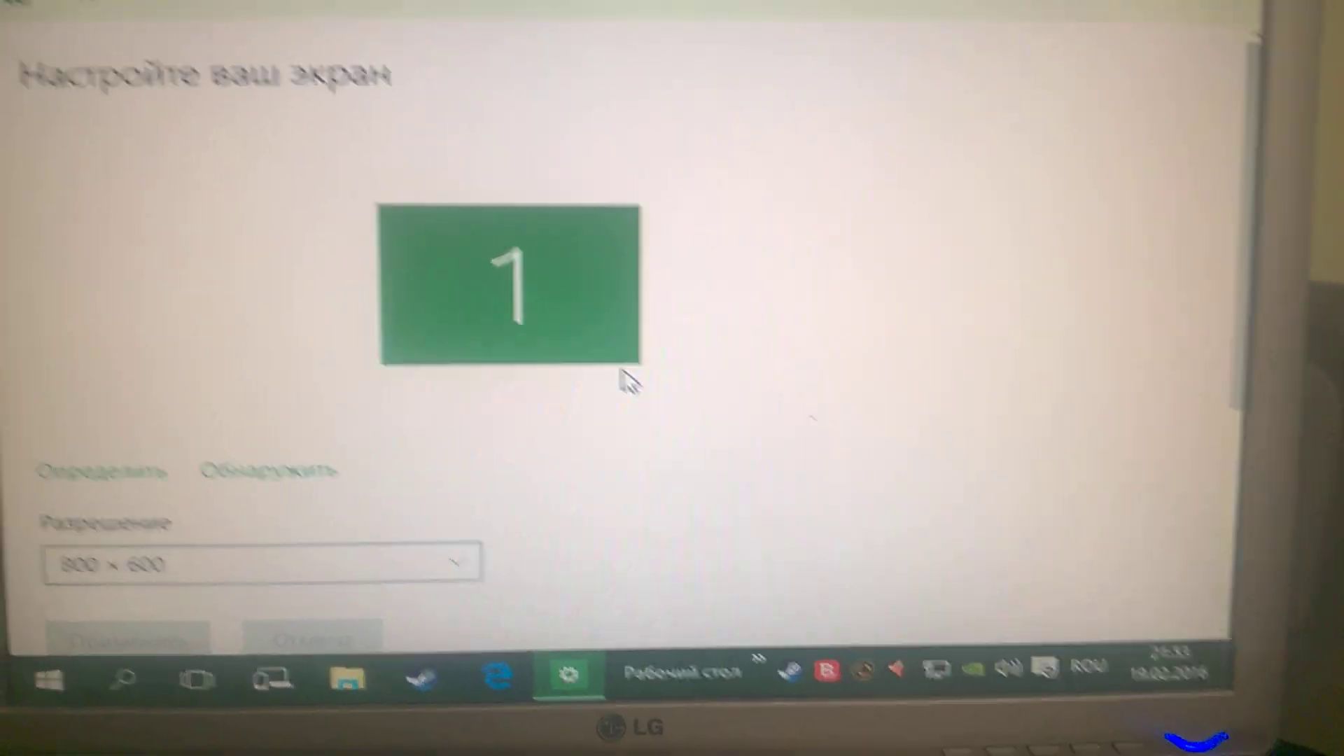